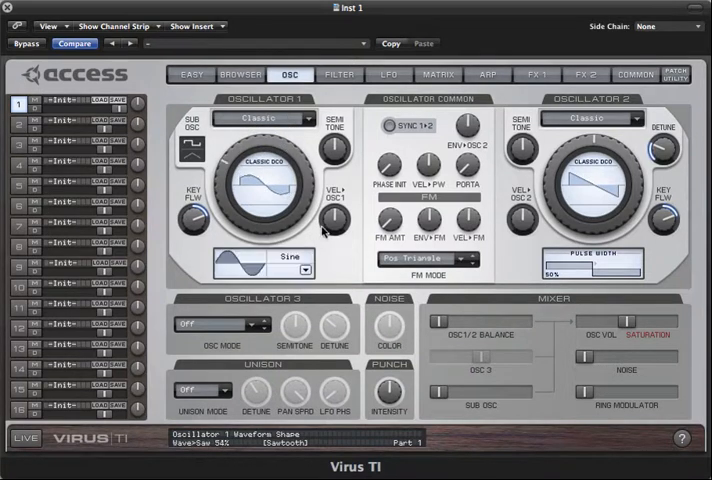
Turn Oscillator 1's shape past Saw to a pulse wave at 65% pulse width.
{"action": "left_click_drag", "start_coordinate": [265, 180], "coordinate": [300, 210]}
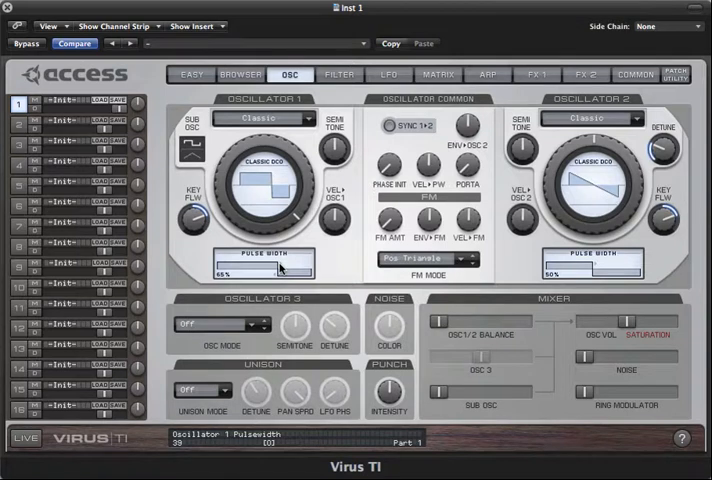
Lower Oscillator 1's pulse width to 50% for a square wave.
{"action": "left_click_drag", "start_coordinate": [278, 268], "coordinate": [283, 268]}
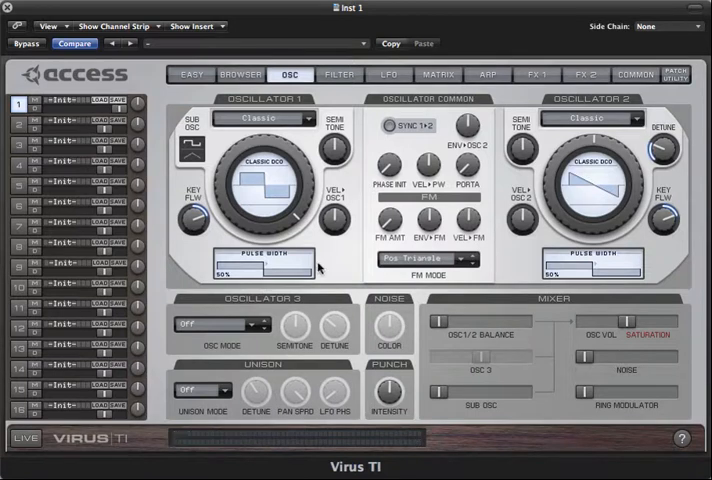
{"action": "mouse_move", "coordinate": [388, 80]}
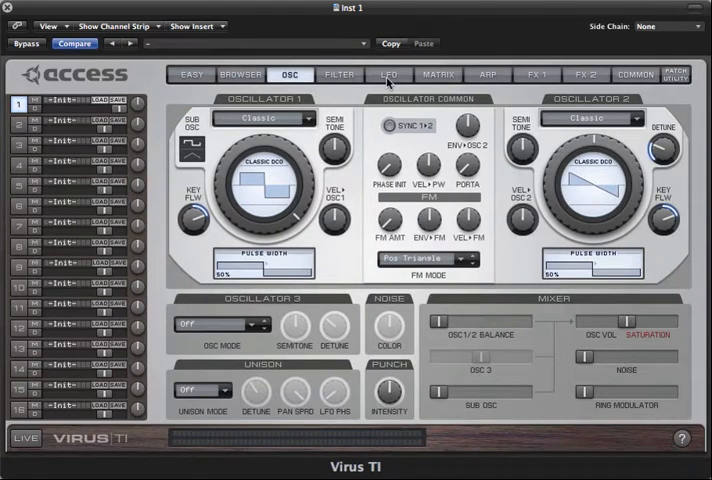
On the LFO page, raise LFO 1's rate to 76.
{"action": "left_click", "coordinate": [389, 75]}
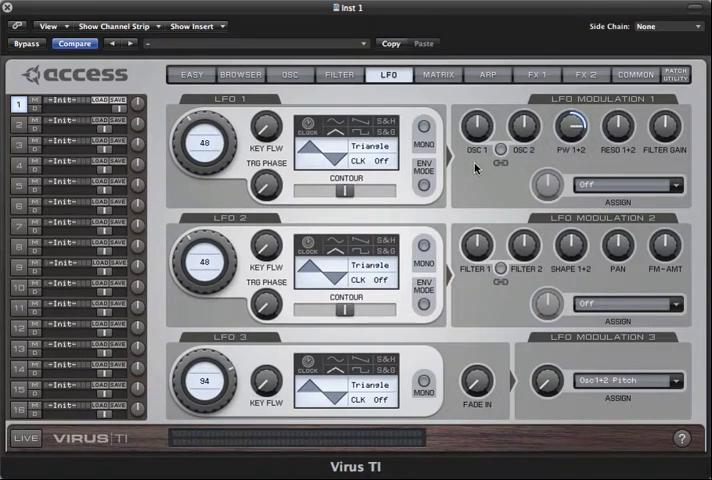
{"action": "left_click_drag", "start_coordinate": [575, 127], "coordinate": [575, 120]}
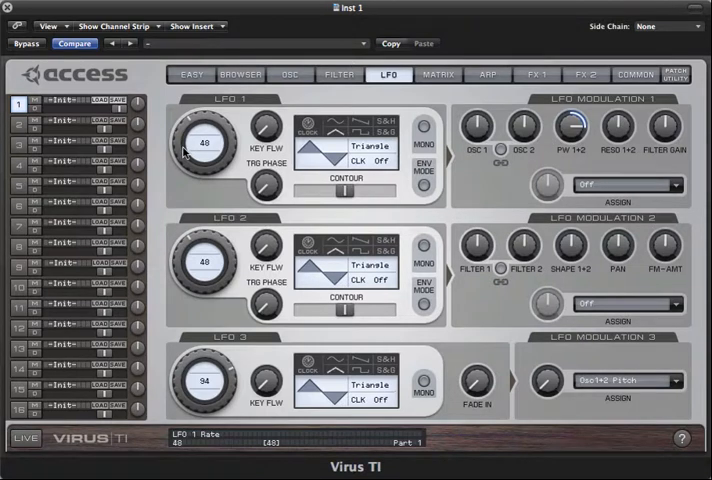
{"action": "left_click_drag", "start_coordinate": [205, 143], "coordinate": [205, 135]}
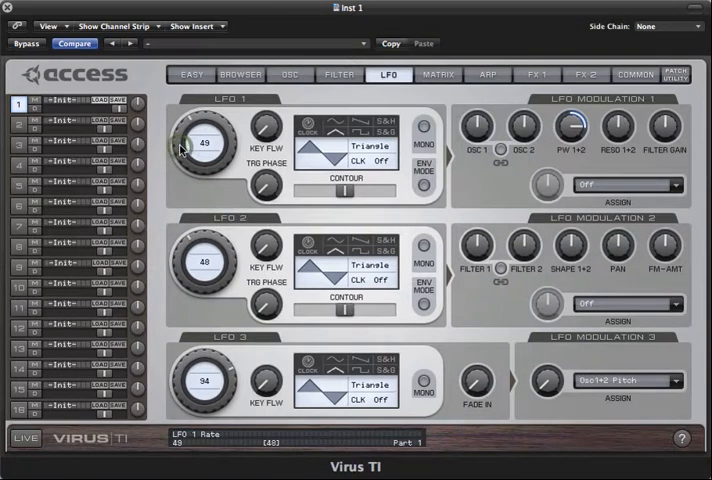
{"action": "left_click_drag", "start_coordinate": [204, 143], "coordinate": [215, 110]}
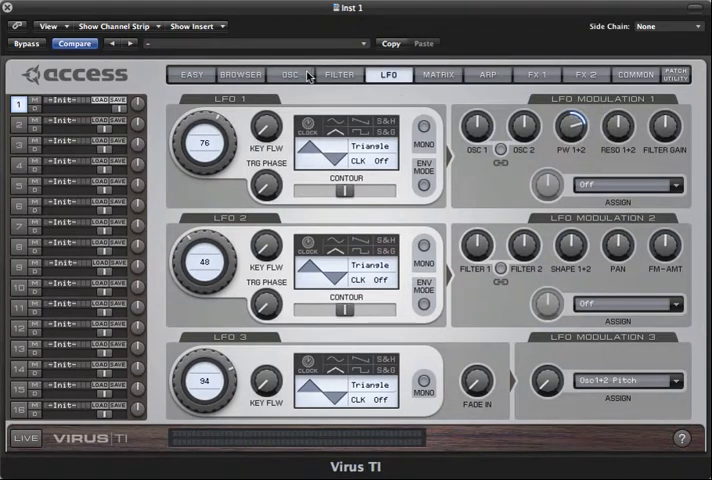
Return to the OSC page to put Oscillator 1 on wavetable Wave 24.
{"action": "left_click", "coordinate": [289, 74]}
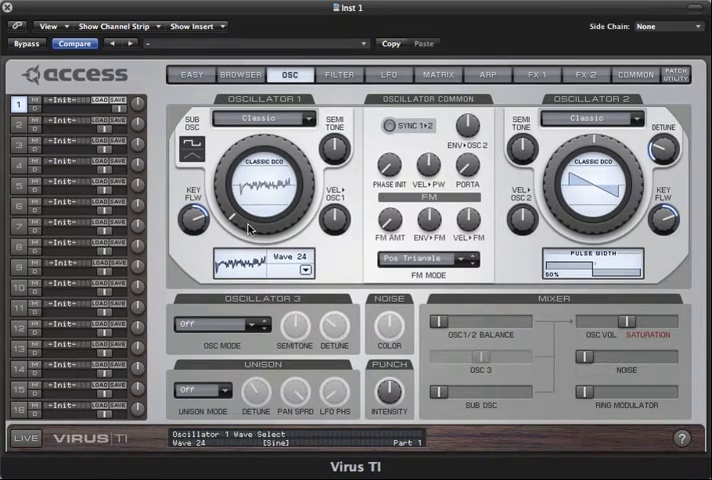
{"action": "mouse_move", "coordinate": [307, 277]}
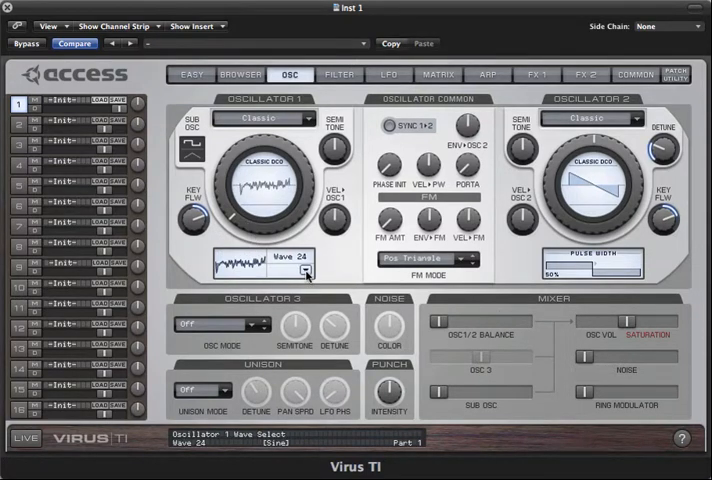
Pick Wave 30 from Oscillator 1's waveform list, then transpose +3 semitones.
{"action": "left_click", "coordinate": [290, 265]}
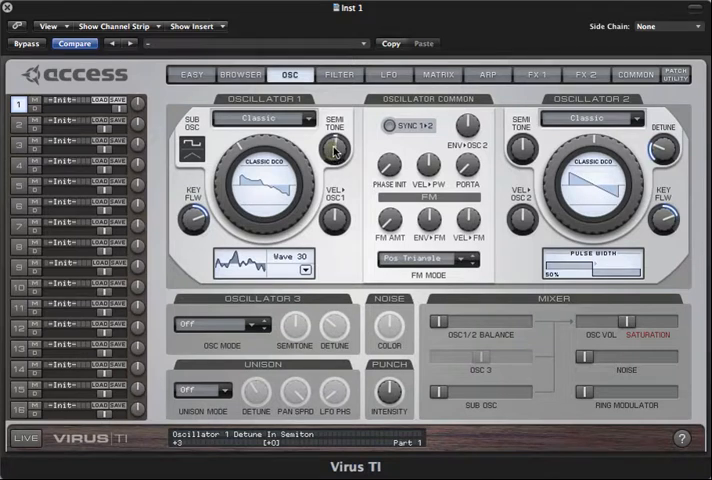
Reset Oscillator 1's Semitone to +0 and turn up the VEL>OSC1 amount.
{"action": "left_click_drag", "start_coordinate": [335, 148], "coordinate": [335, 120]}
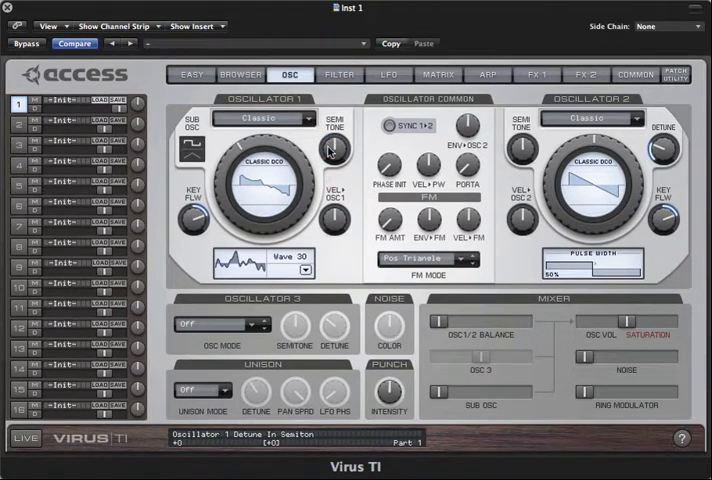
{"action": "left_click_drag", "start_coordinate": [333, 145], "coordinate": [333, 130]}
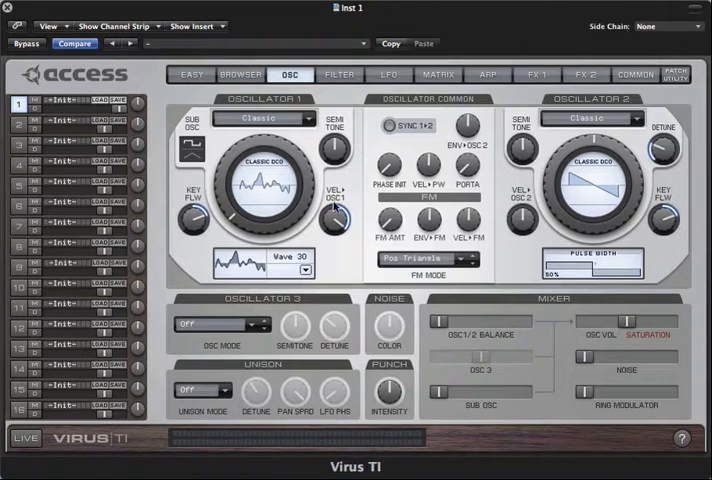
Turn VEL>OSC1 back to zero, with Oscillator 1 key follow at Norm.
{"action": "left_click_drag", "start_coordinate": [337, 215], "coordinate": [337, 205]}
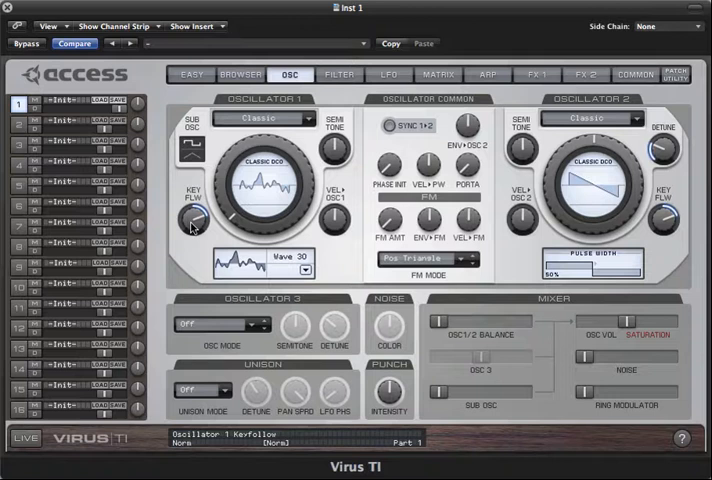
Raise the Sub Osc mixer level and set the sub-oscillator waveform to Square.
{"action": "left_click_drag", "start_coordinate": [193, 220], "coordinate": [195, 200]}
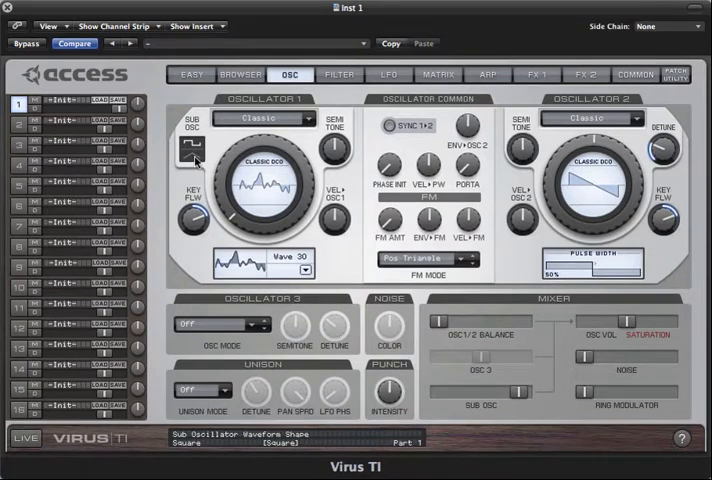
{"action": "left_click", "coordinate": [188, 148]}
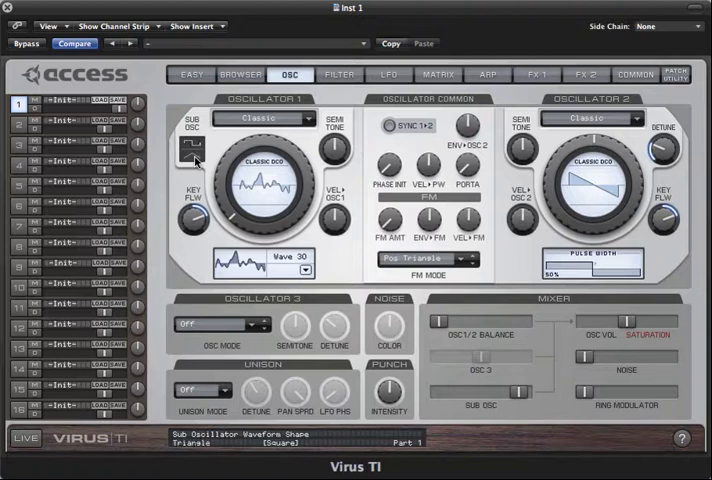
Set the Sub Osc waveform switch to Triangle.
{"action": "left_click", "coordinate": [186, 150]}
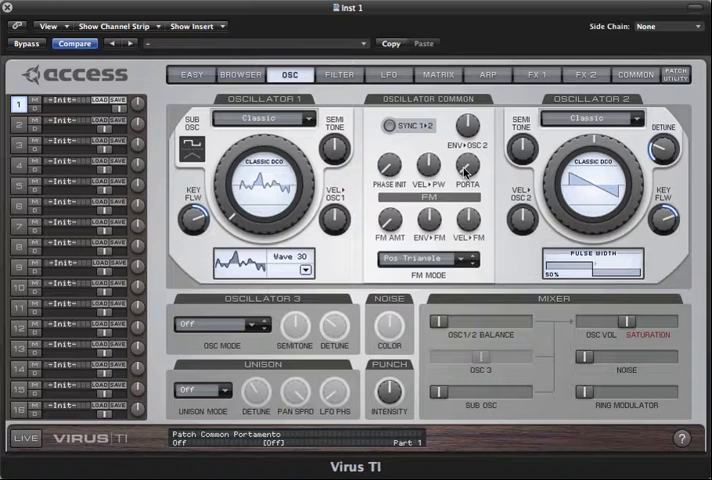
{"action": "mouse_move", "coordinate": [467, 174]}
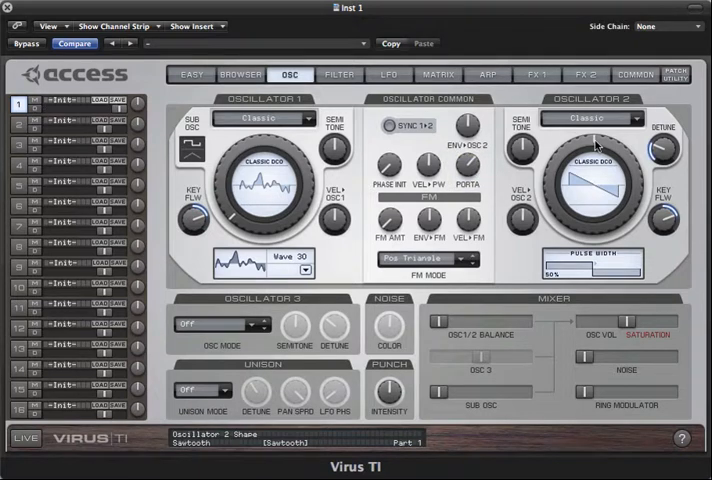
{"action": "mouse_move", "coordinate": [595, 145]}
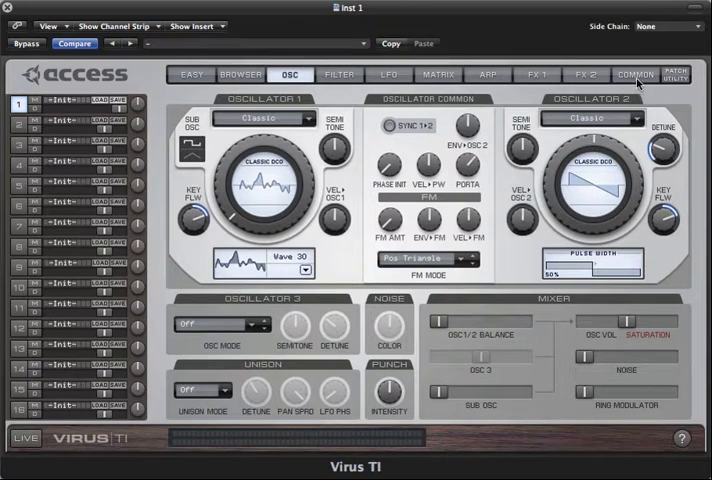
Set Key Mode to Mono 1 on the COMMON page and return to OSC.
{"action": "left_click", "coordinate": [635, 74]}
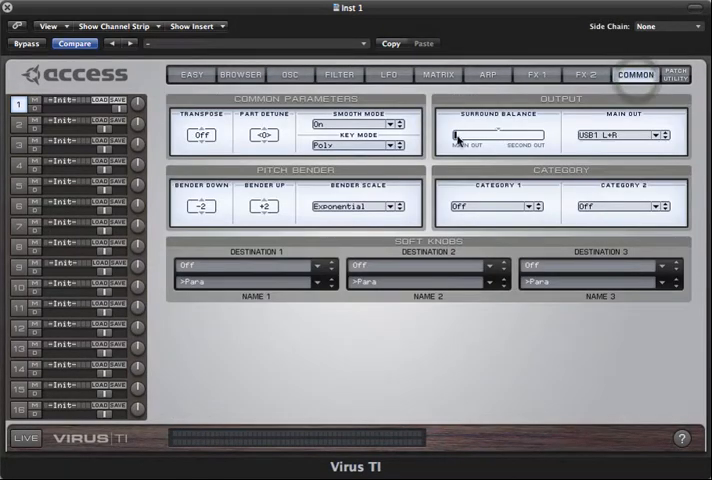
{"action": "left_click", "coordinate": [355, 145]}
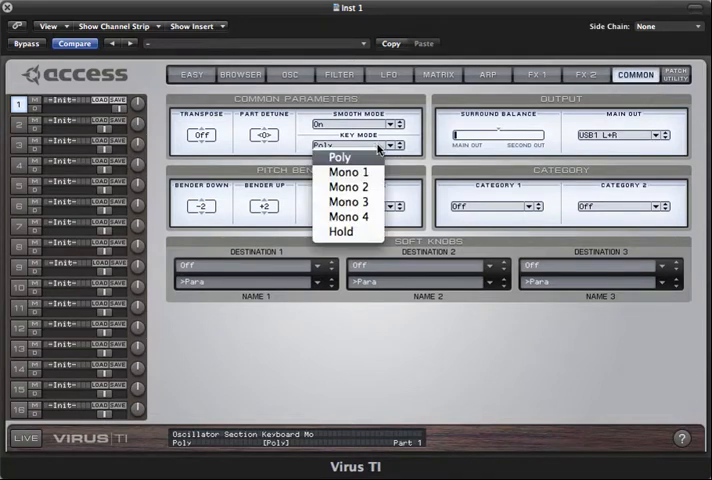
{"action": "mouse_move", "coordinate": [347, 172]}
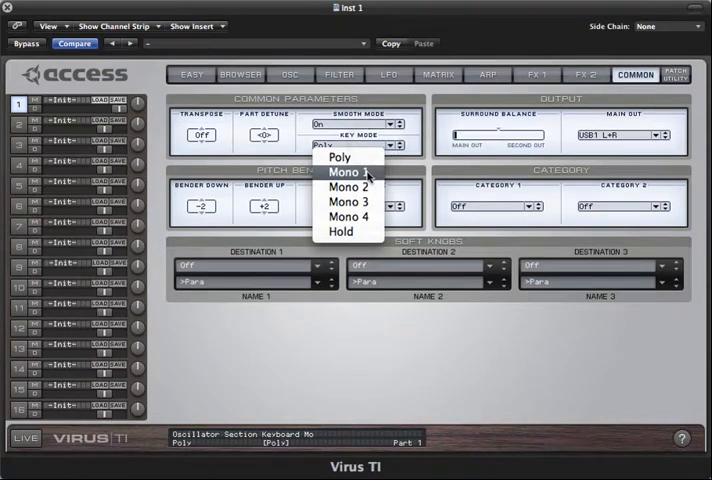
{"action": "left_click", "coordinate": [349, 172]}
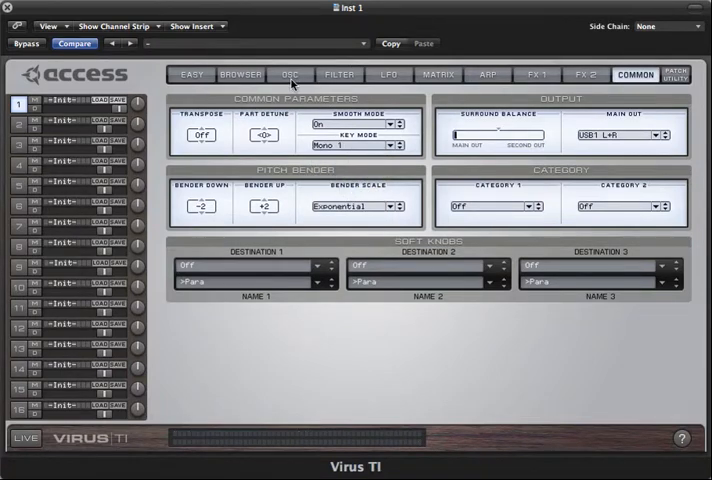
{"action": "left_click", "coordinate": [290, 74]}
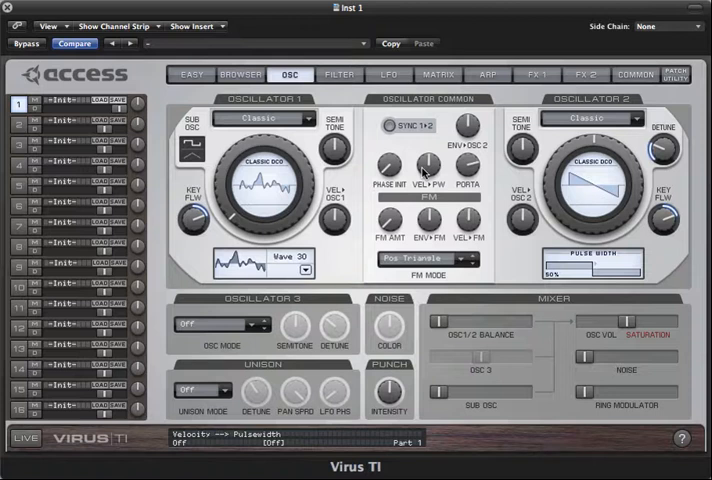
{"action": "left_click", "coordinate": [388, 390]}
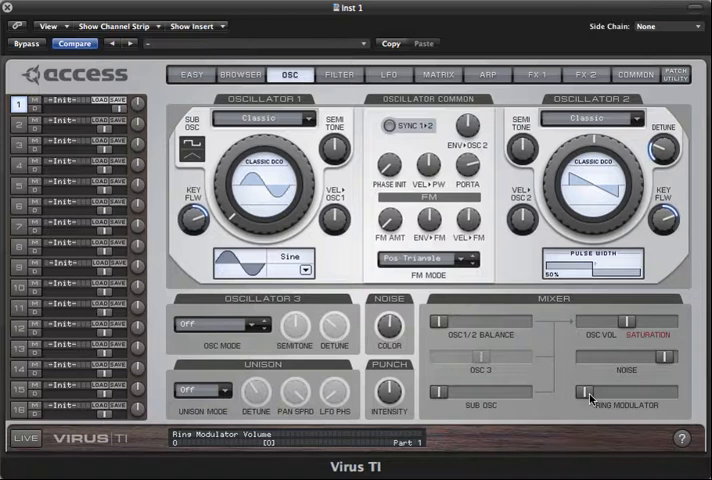
Raise the Ring Modulator level in the mixer by dragging its slider right.
{"action": "left_click_drag", "start_coordinate": [590, 390], "coordinate": [645, 390]}
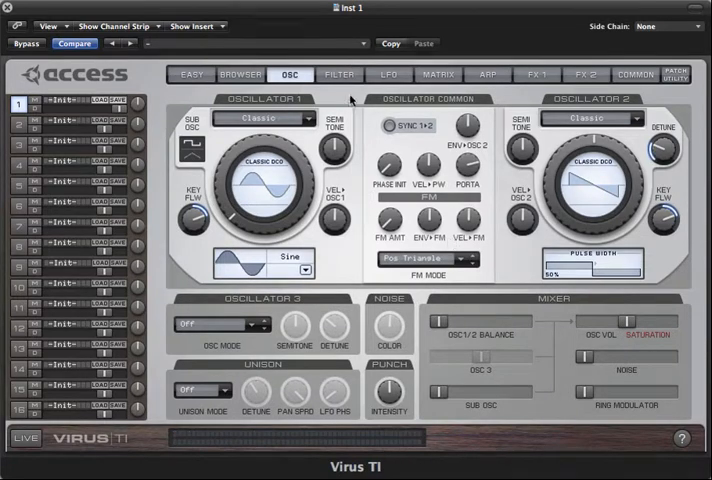
Switch to the FILTER page showing Serial 4 routing and Filter 1 cutoff 127.
{"action": "left_click", "coordinate": [339, 74]}
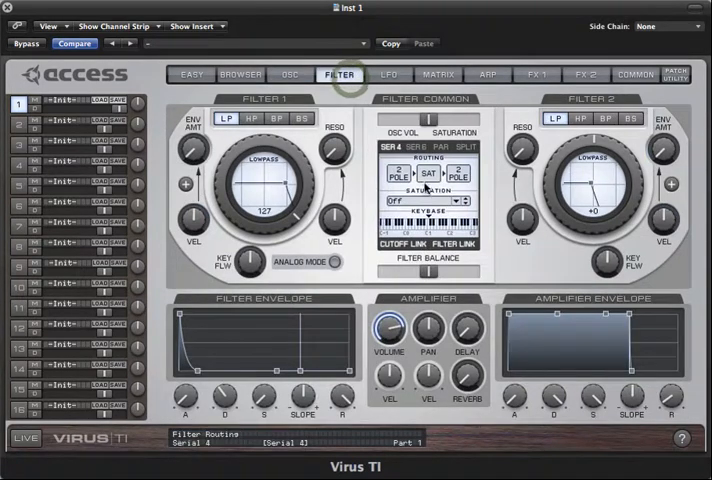
Preview the Filter Common saturation types, then return to the OSC page without choosing one.
{"action": "left_click", "coordinate": [420, 201]}
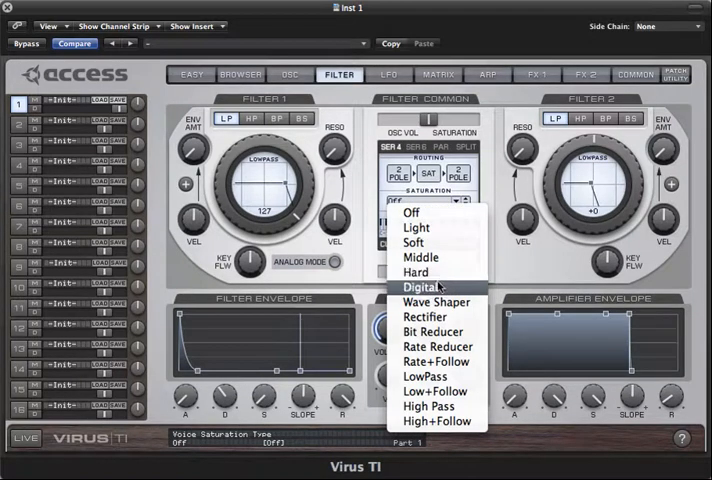
{"action": "left_click", "coordinate": [290, 74]}
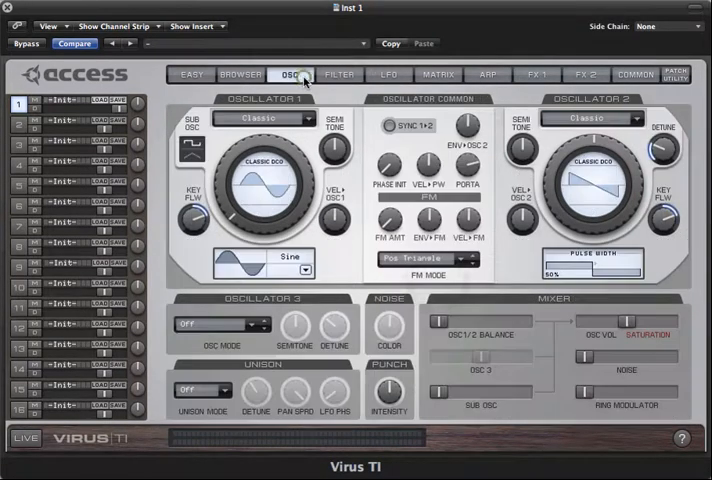